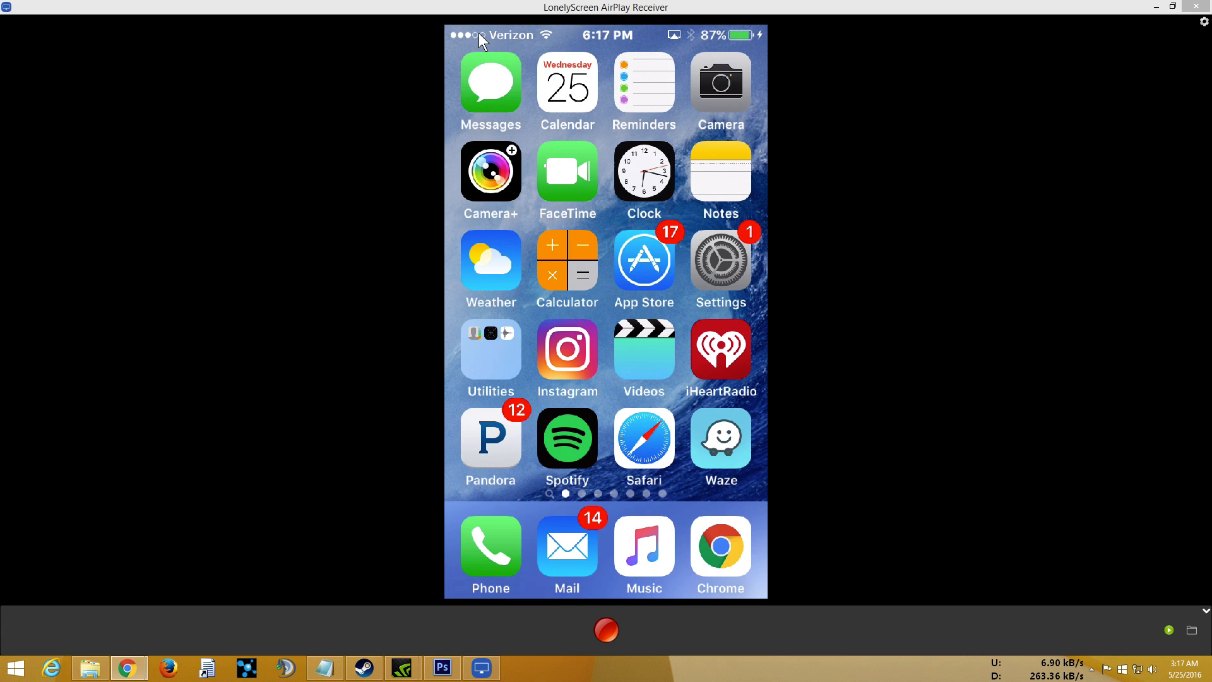
mouse_move(499, 534)
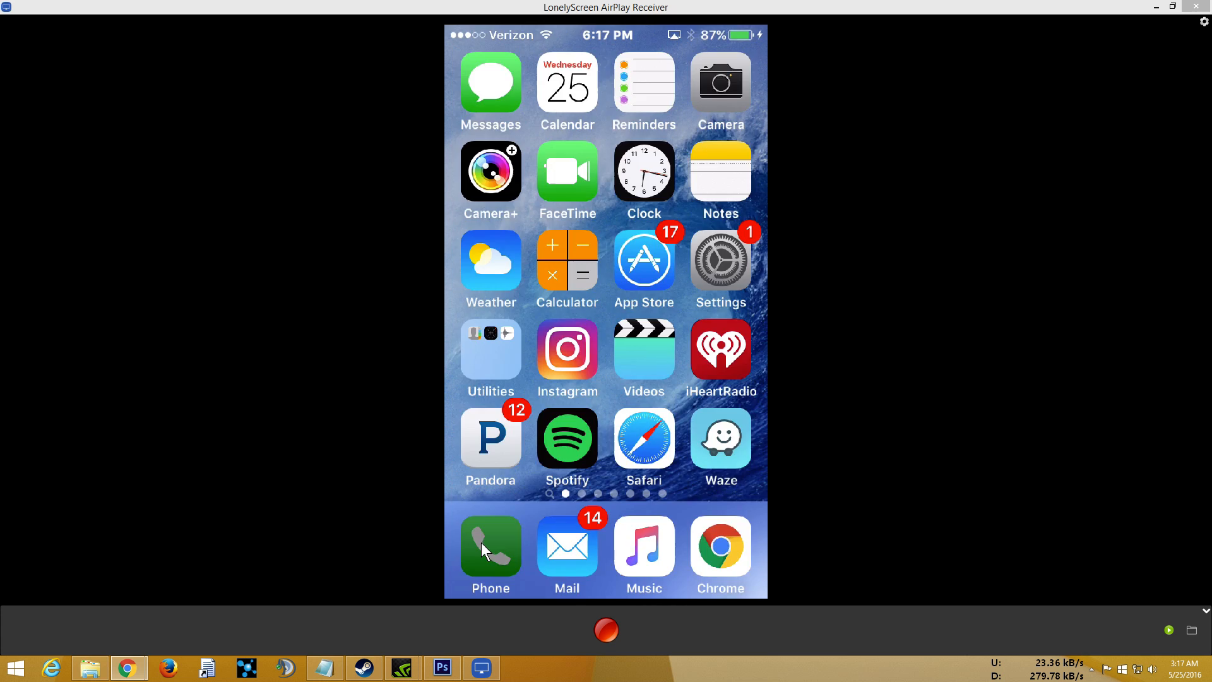
Open the Phone app on the mirrored iPhone and show its keypad
click(491, 550)
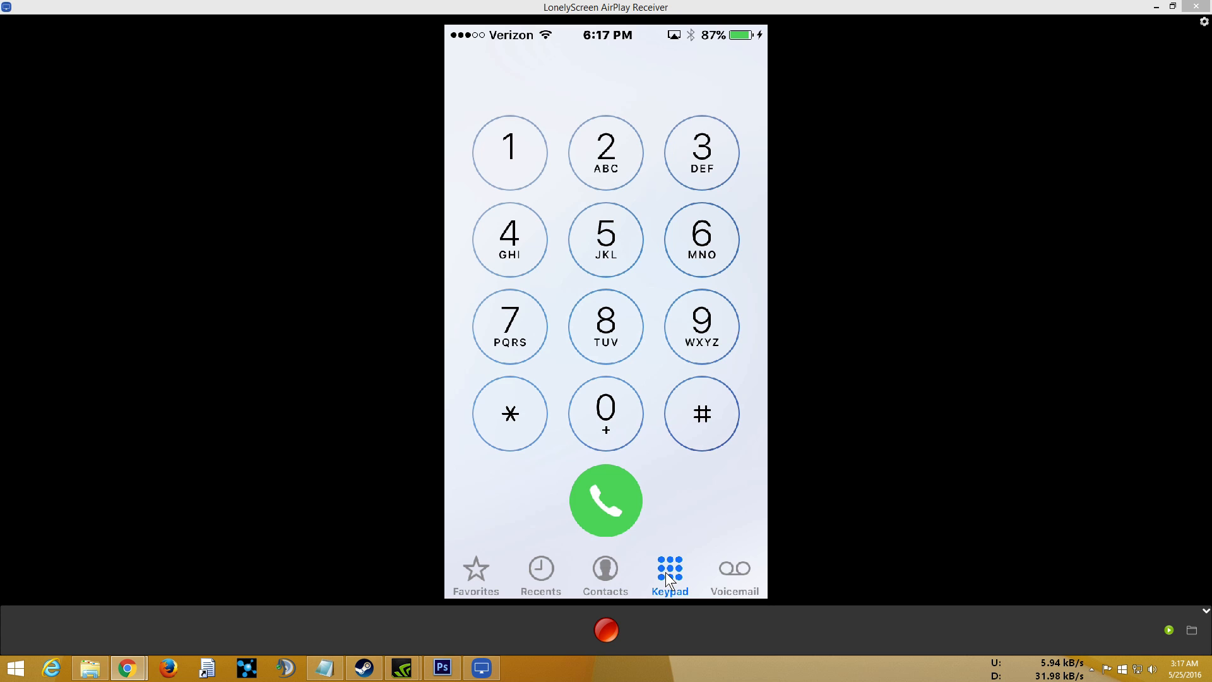
Dial *3001#12345#* and place the call to launch the Field Test menu
click(509, 413)
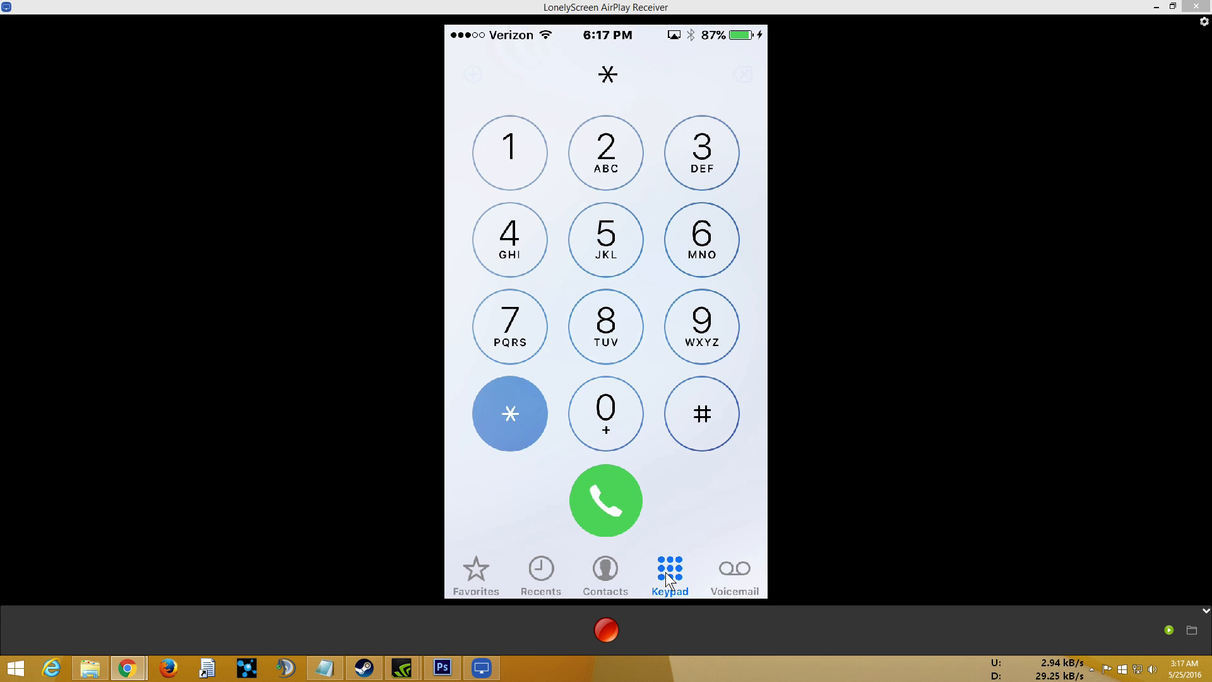
click(605, 414)
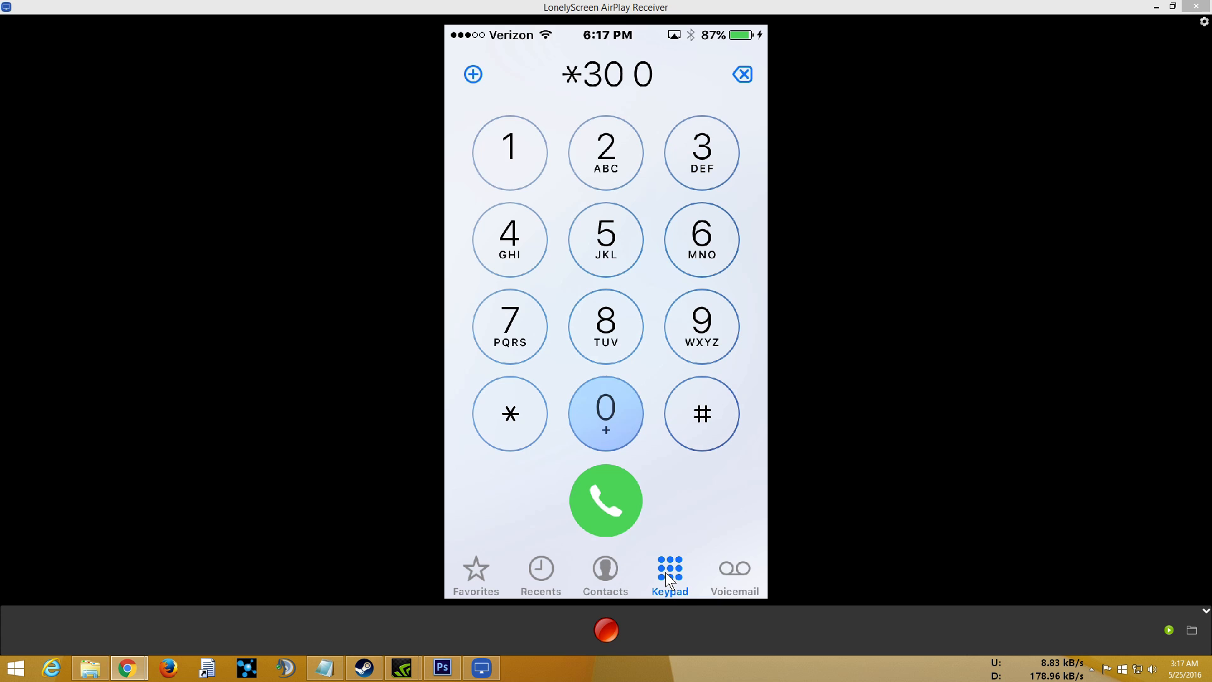
click(701, 413)
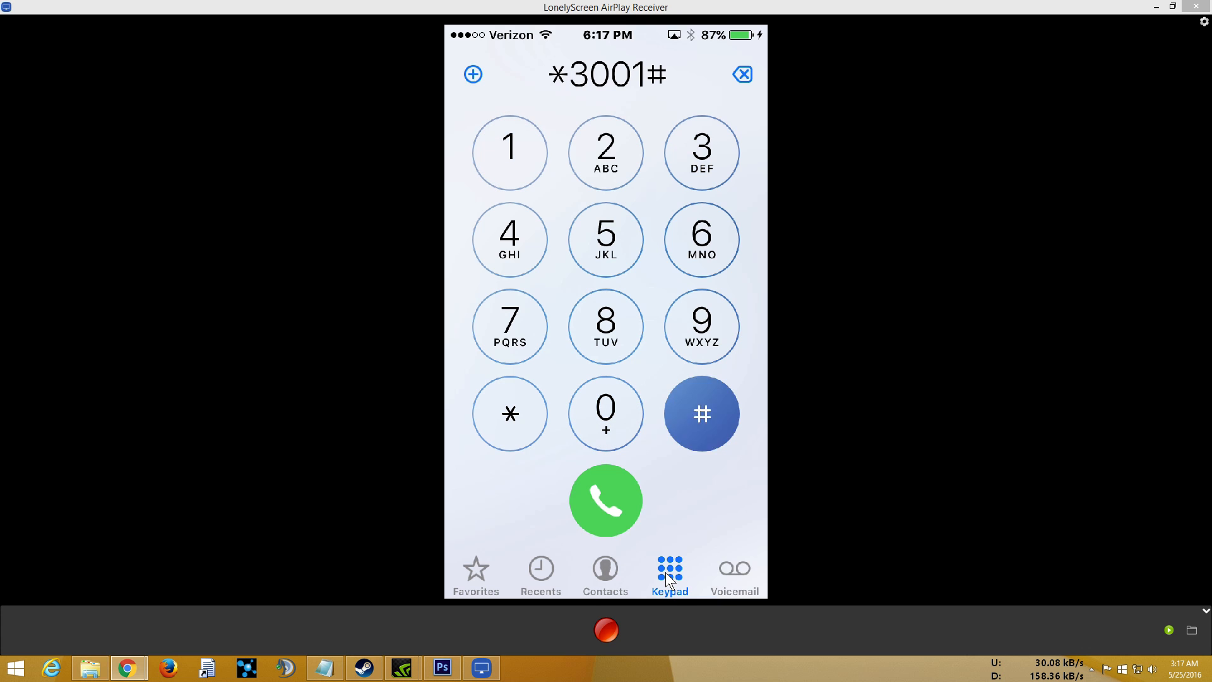
click(701, 153)
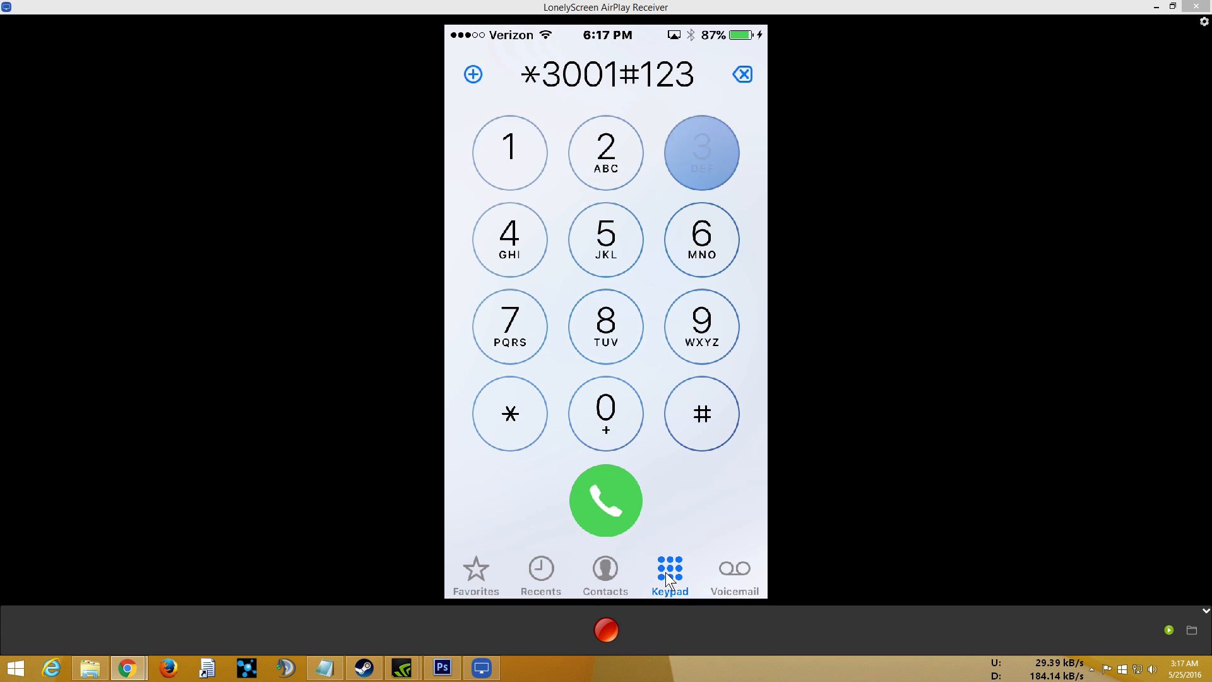
click(701, 413)
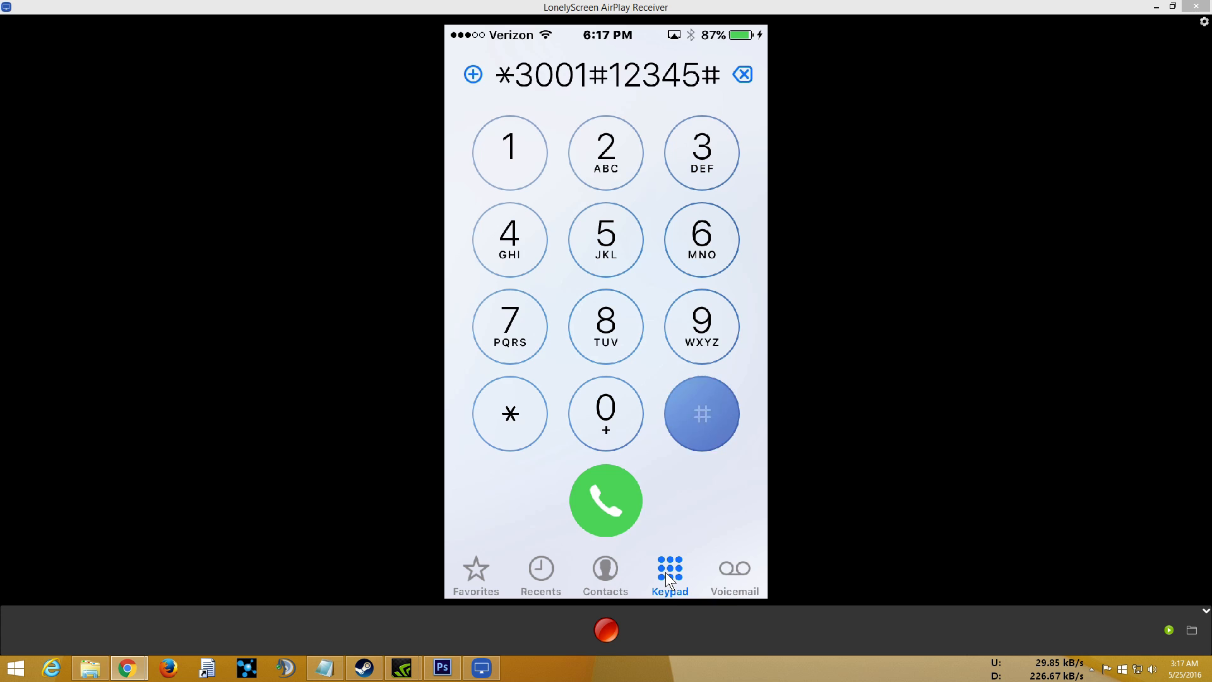
click(701, 414)
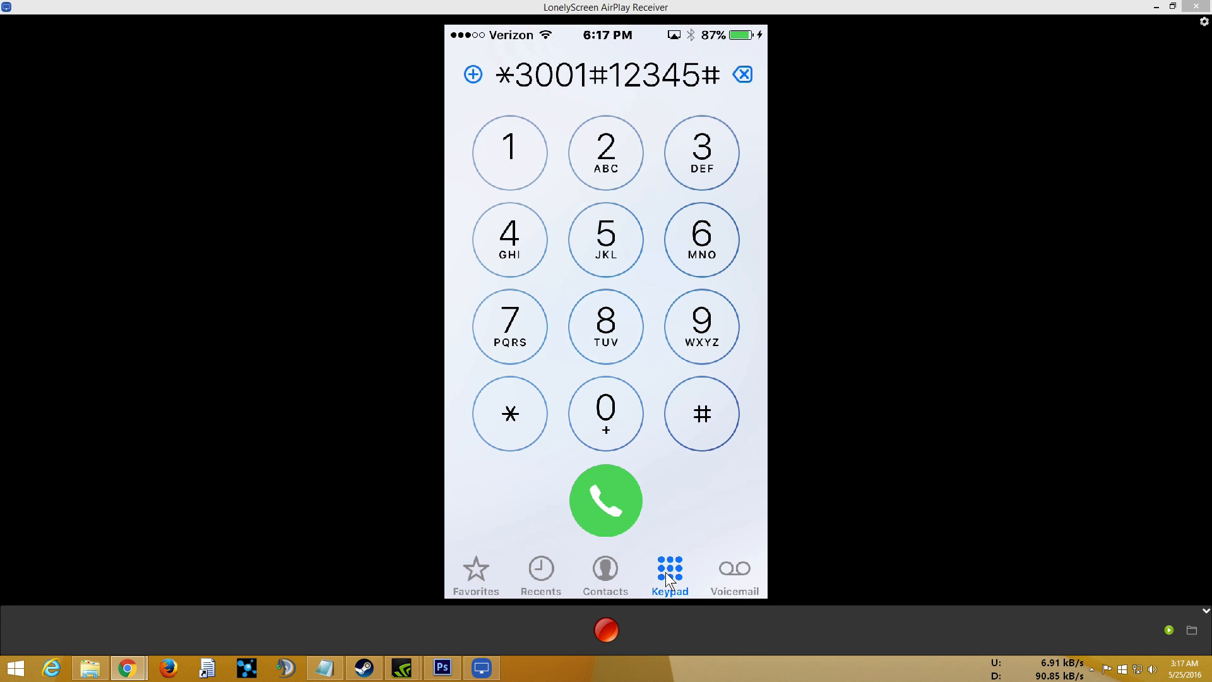
click(509, 415)
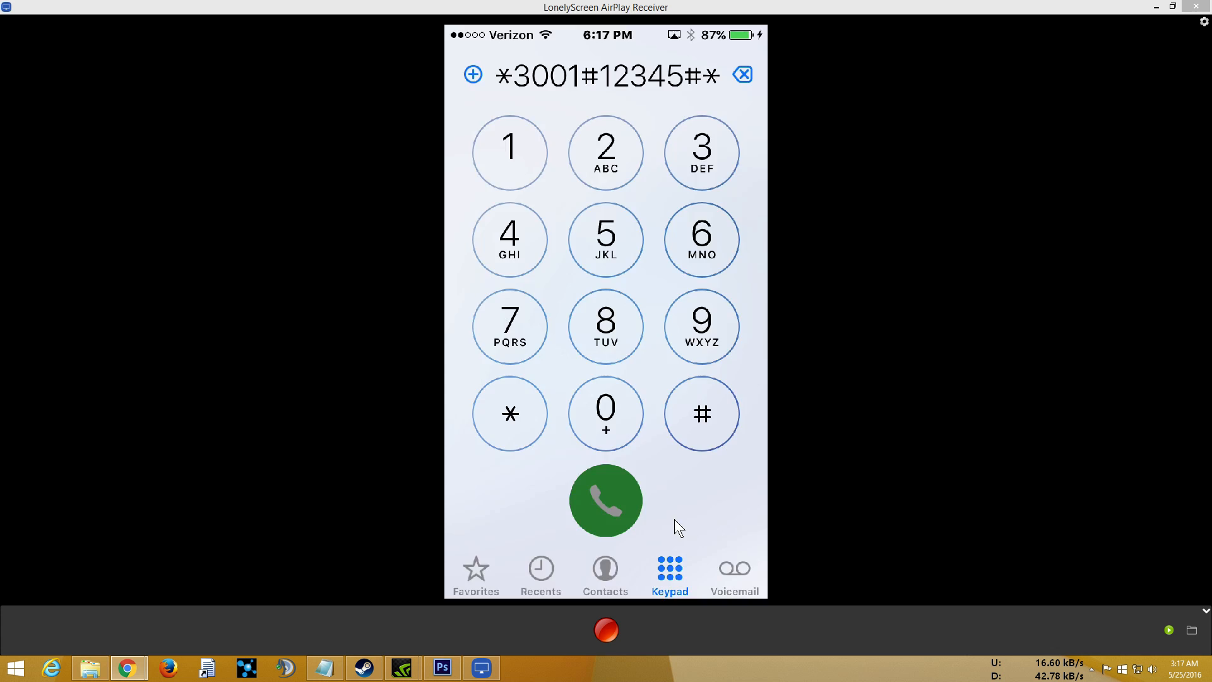
click(605, 500)
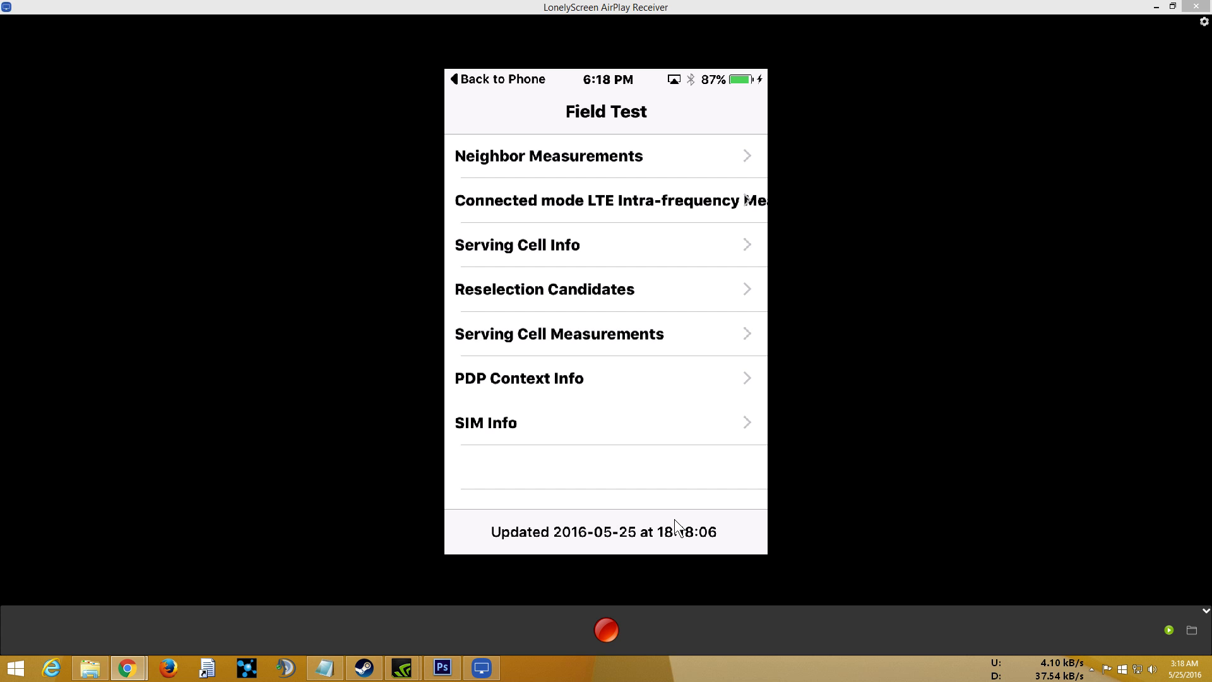
click(550, 156)
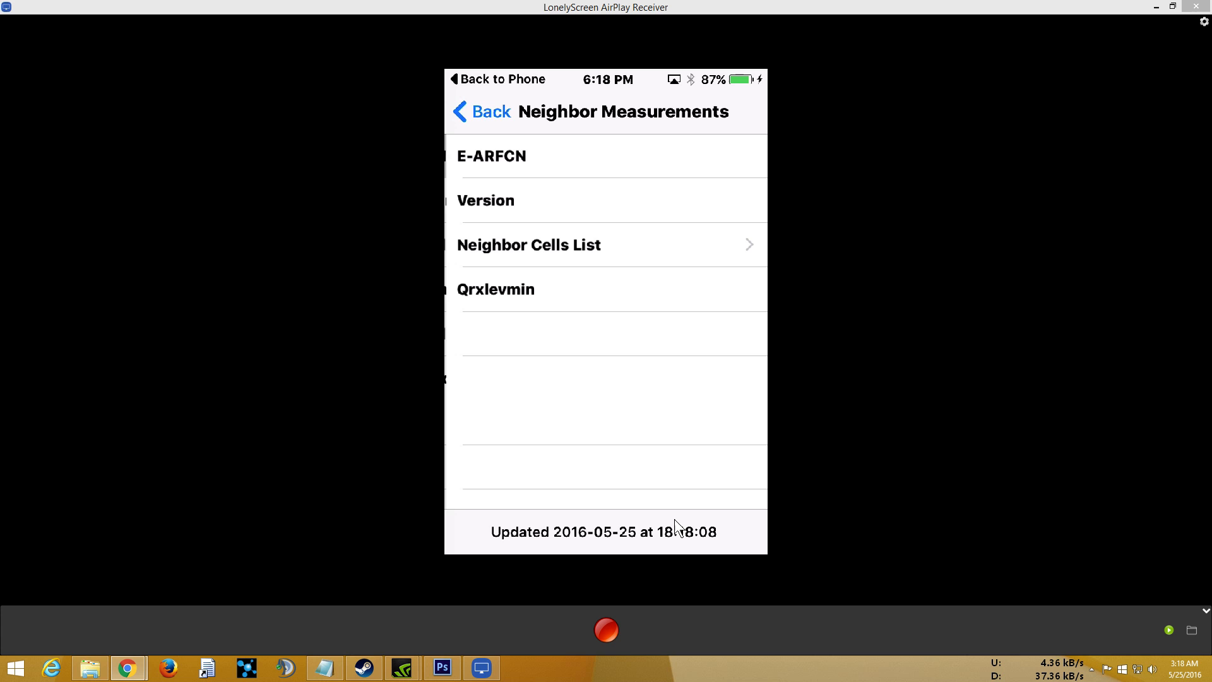
click(481, 111)
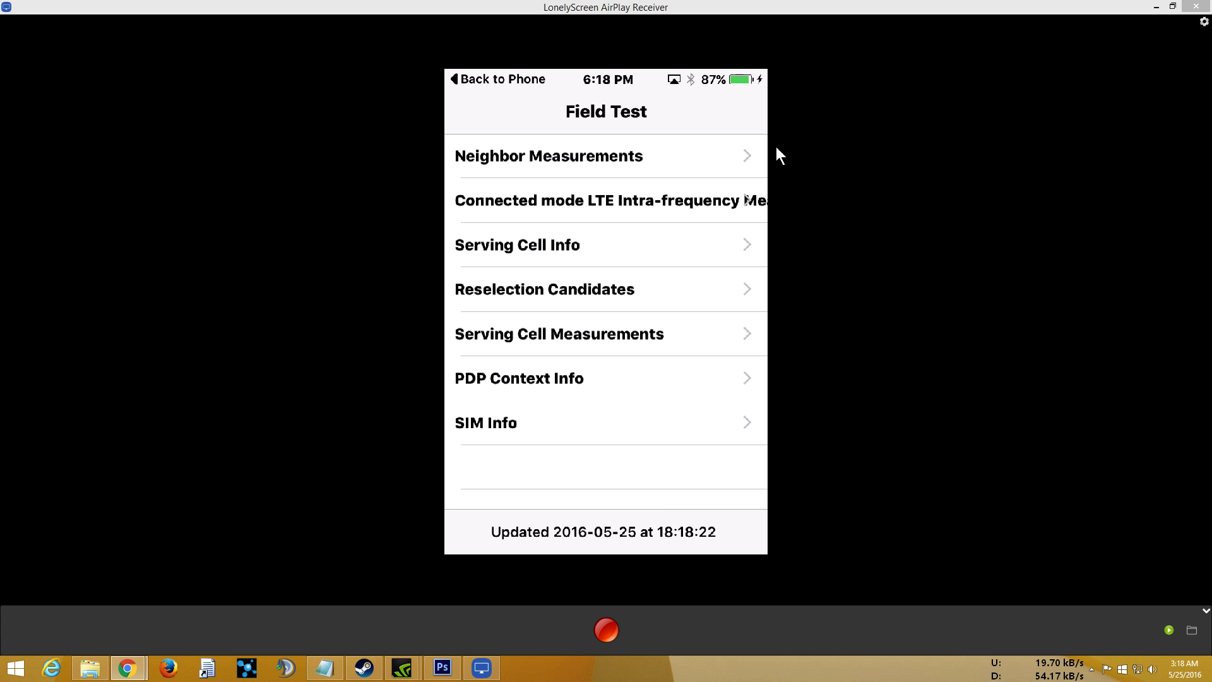
mouse_move(666, 62)
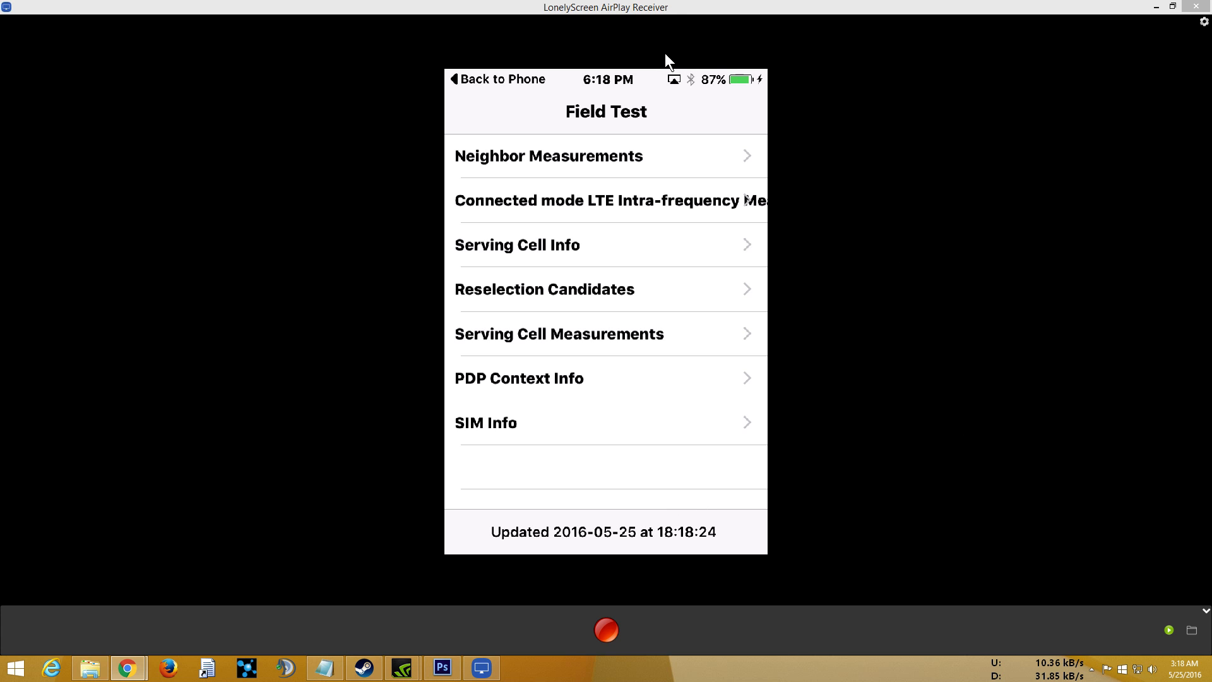
mouse_move(779, 155)
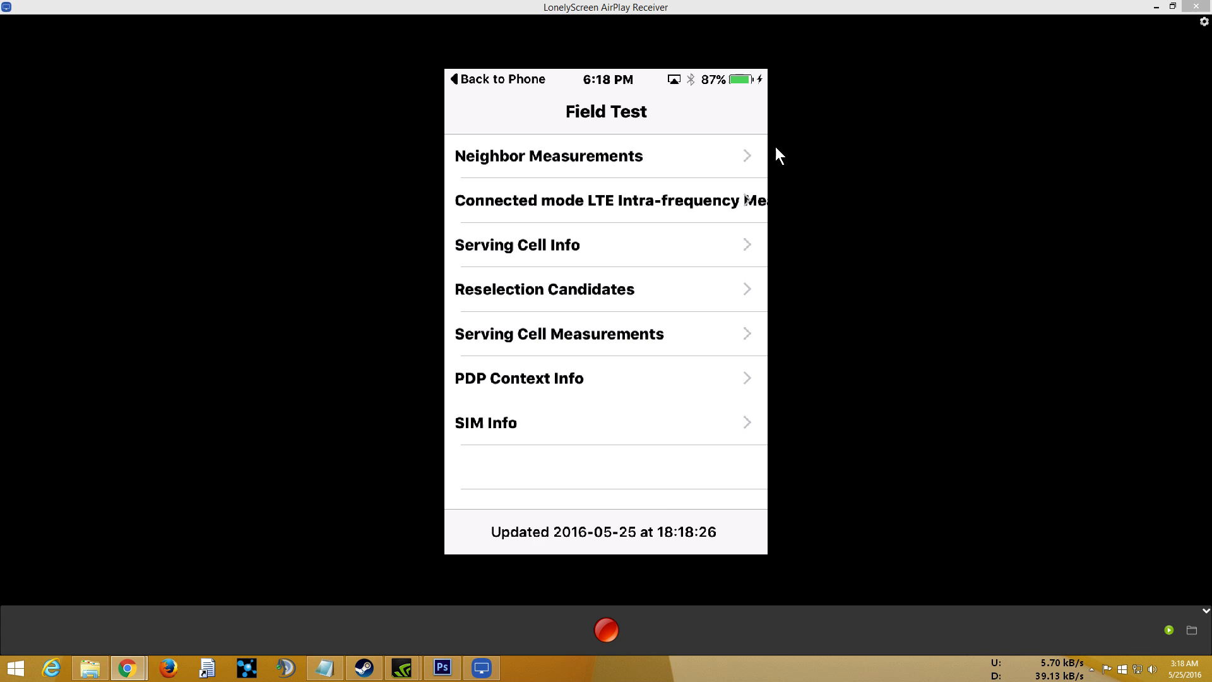
mouse_move(850, 141)
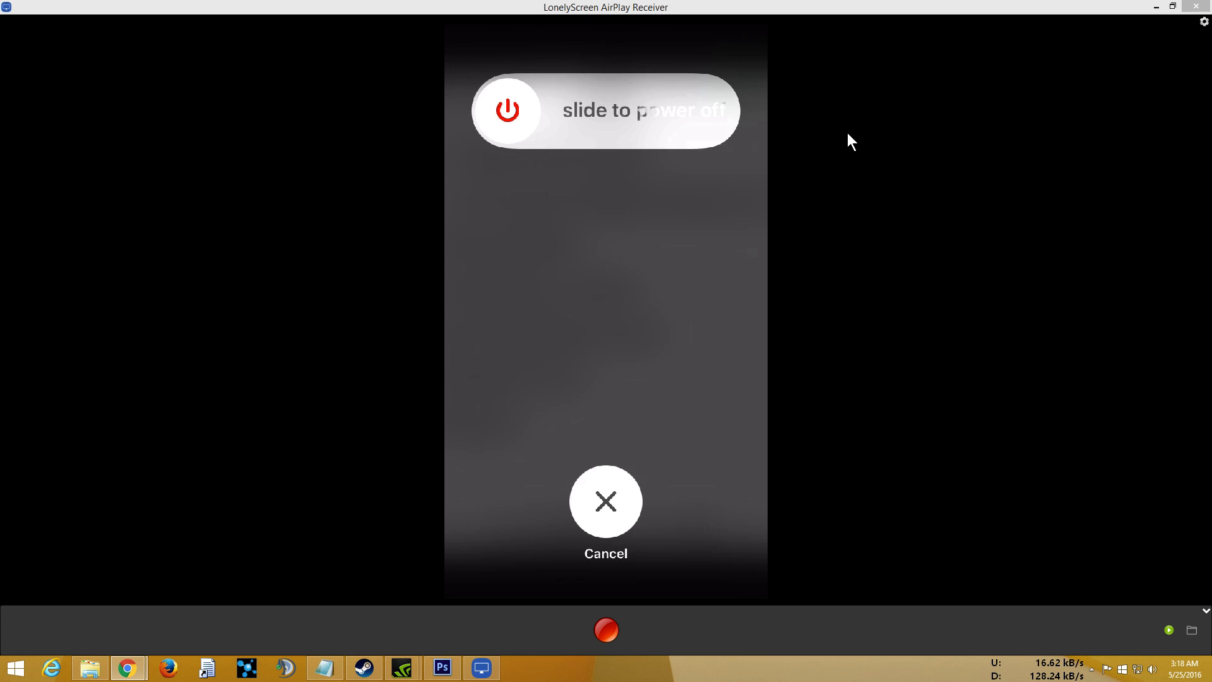
click(605, 501)
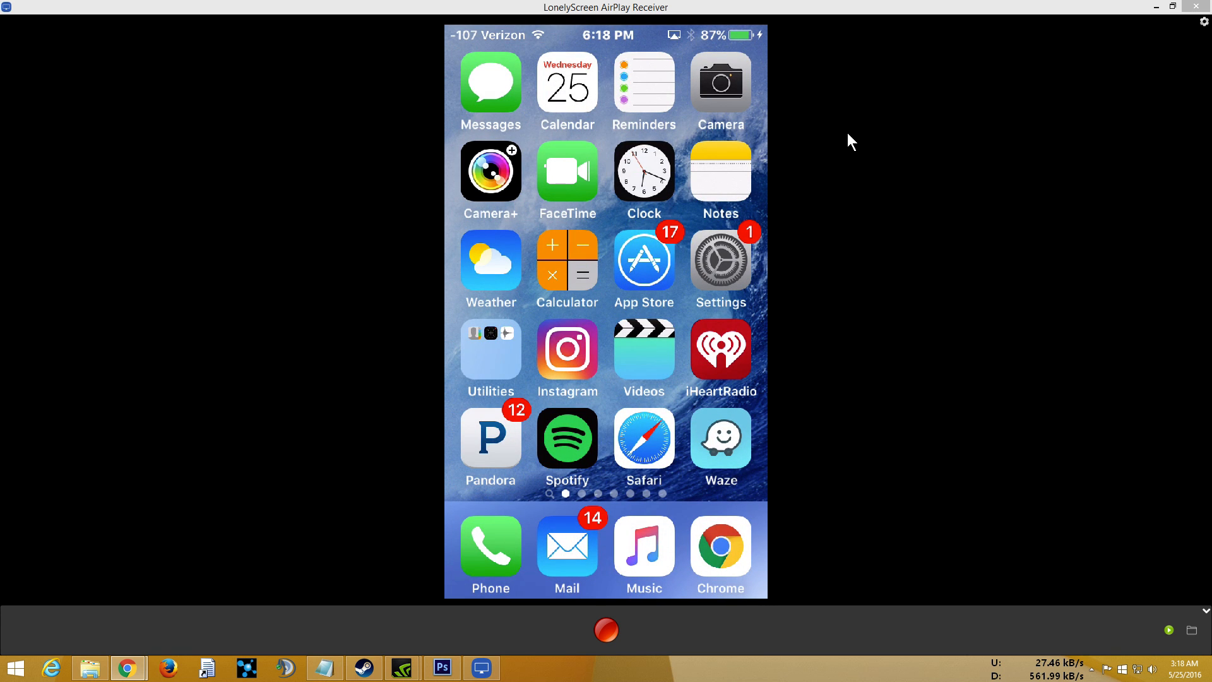
mouse_move(460, 36)
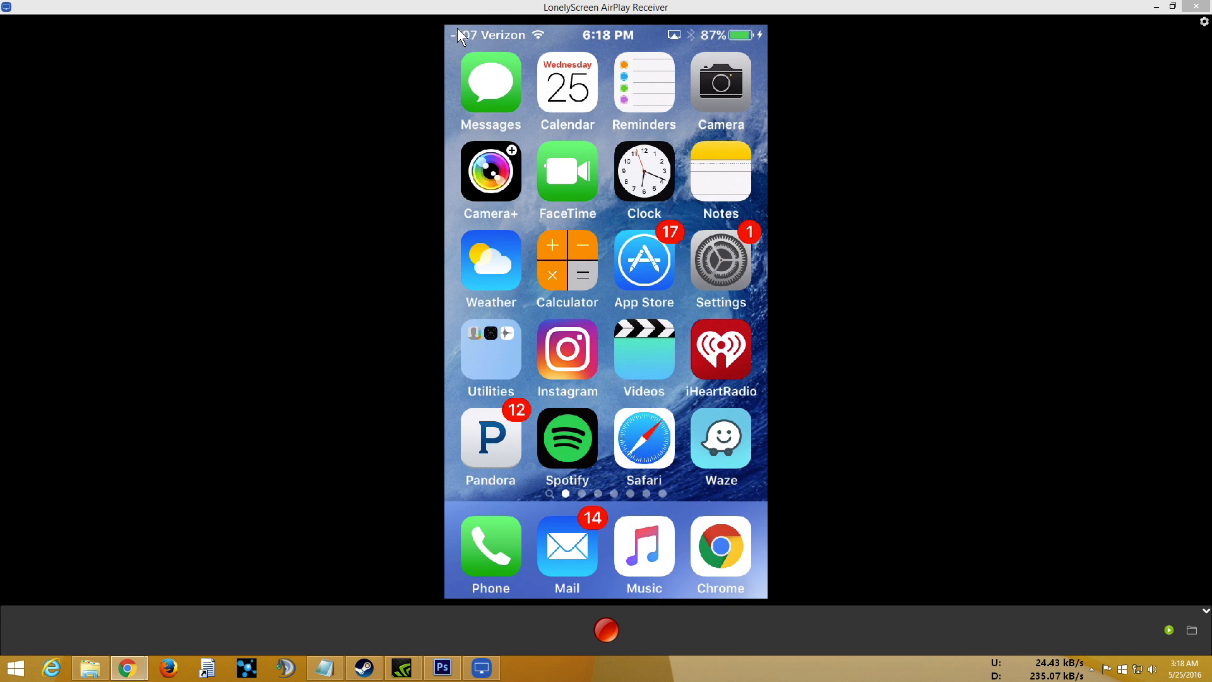
mouse_move(456, 44)
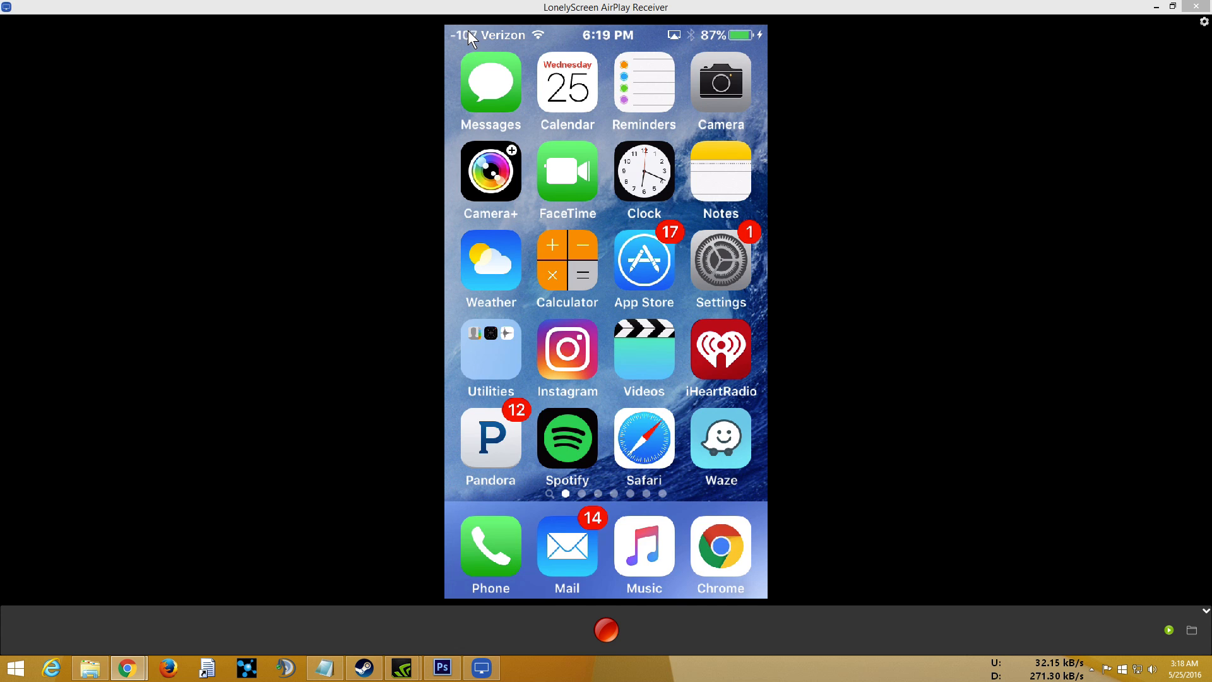
mouse_move(481, 35)
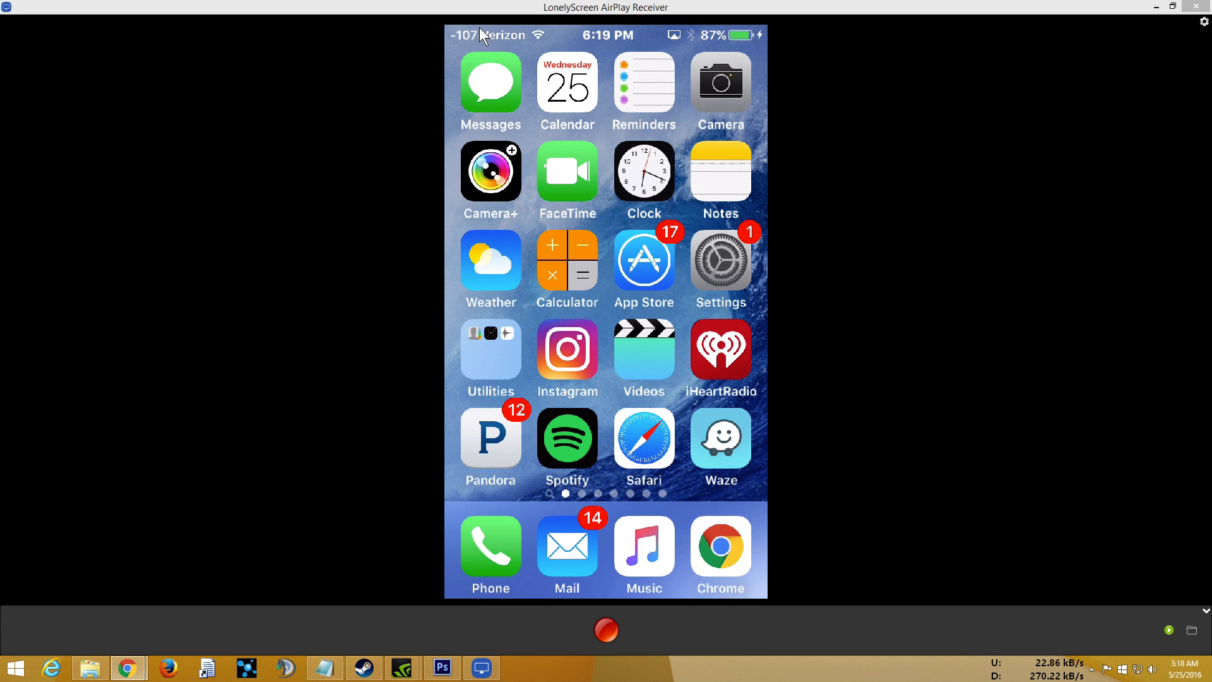
mouse_move(456, 43)
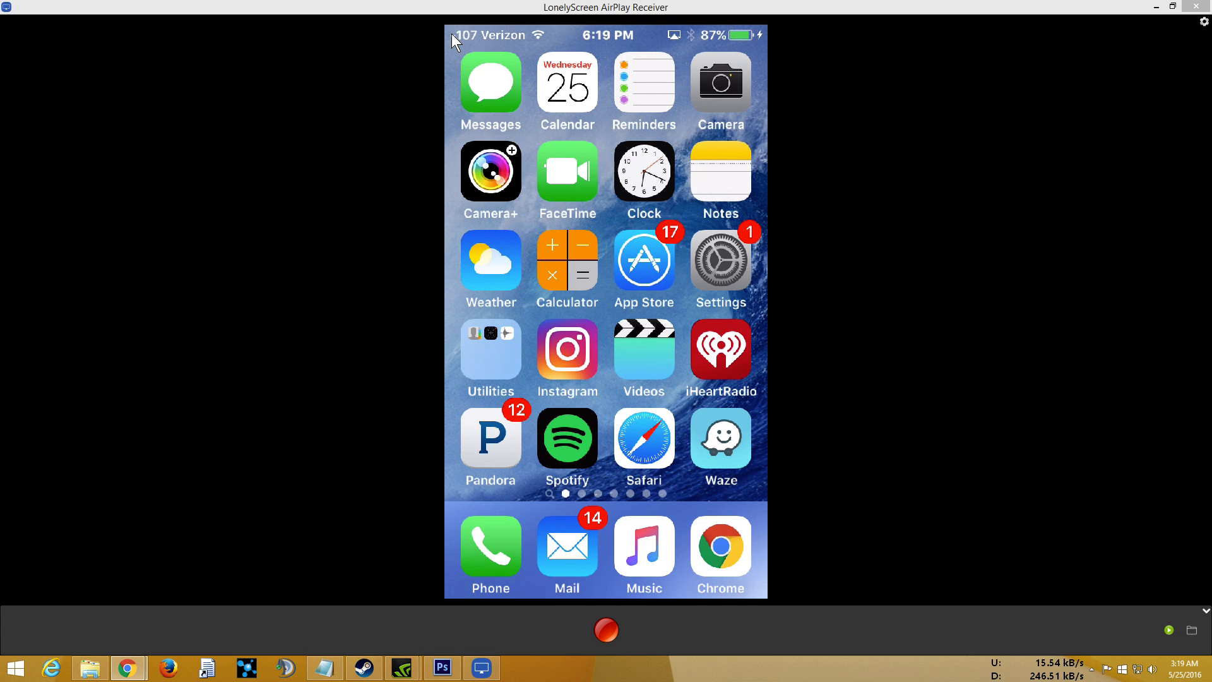
mouse_move(476, 44)
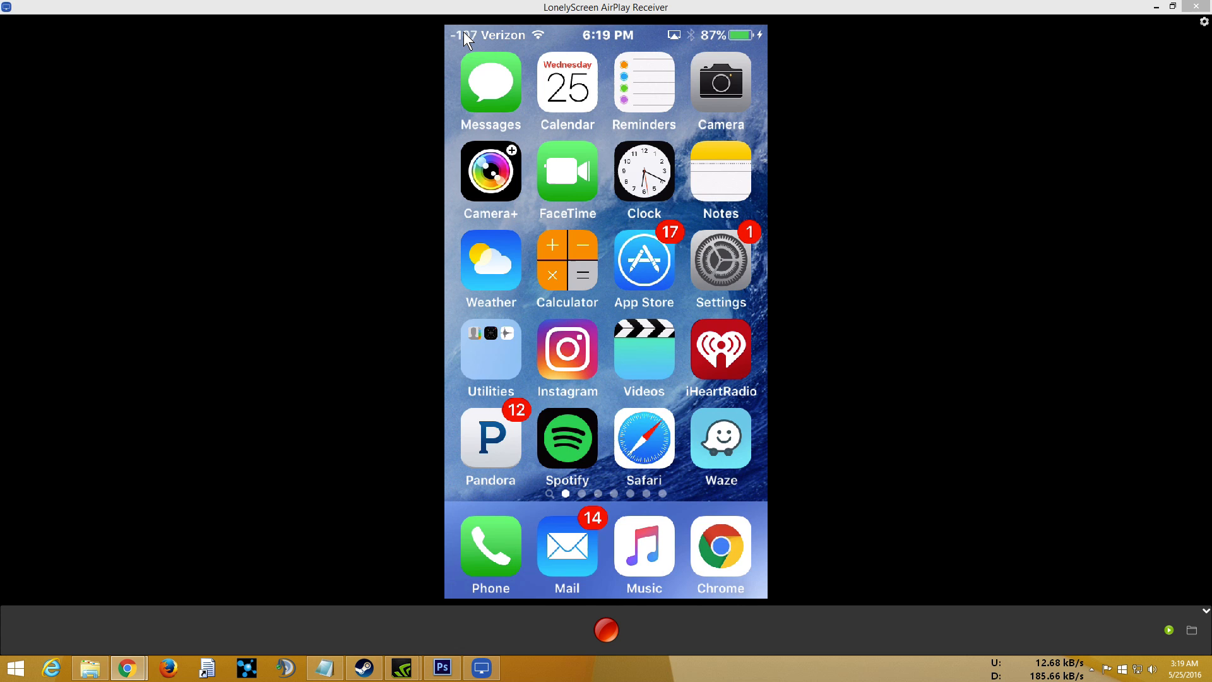
mouse_move(458, 43)
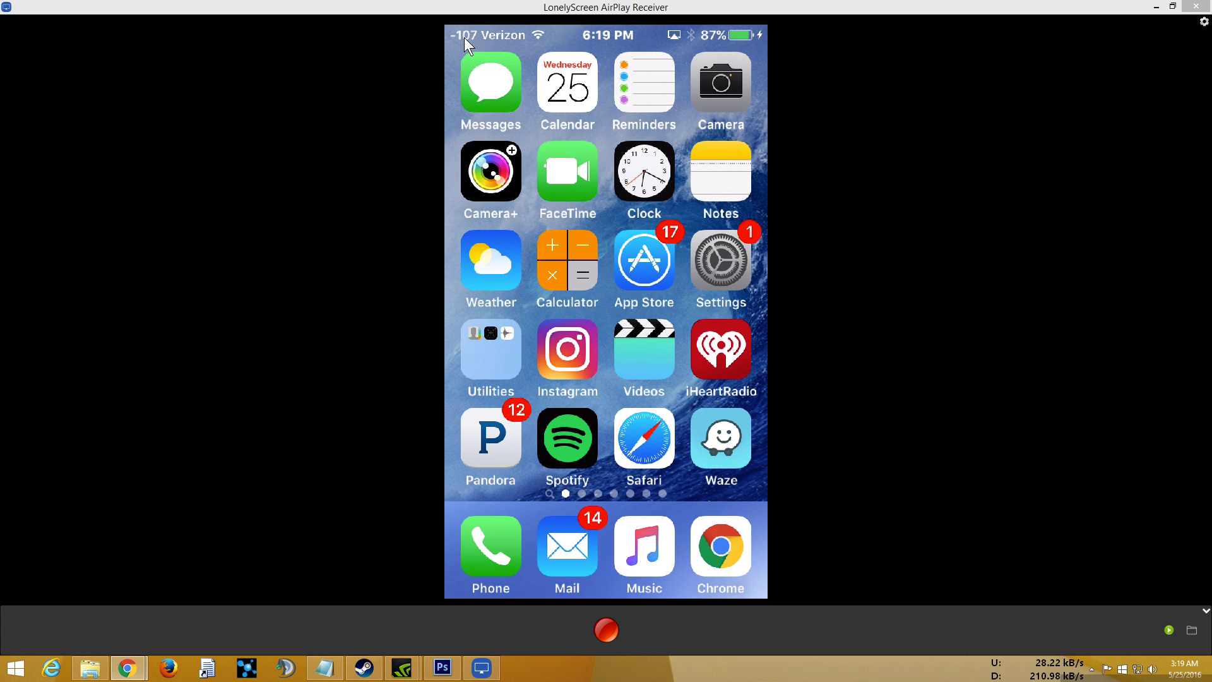
click(490, 550)
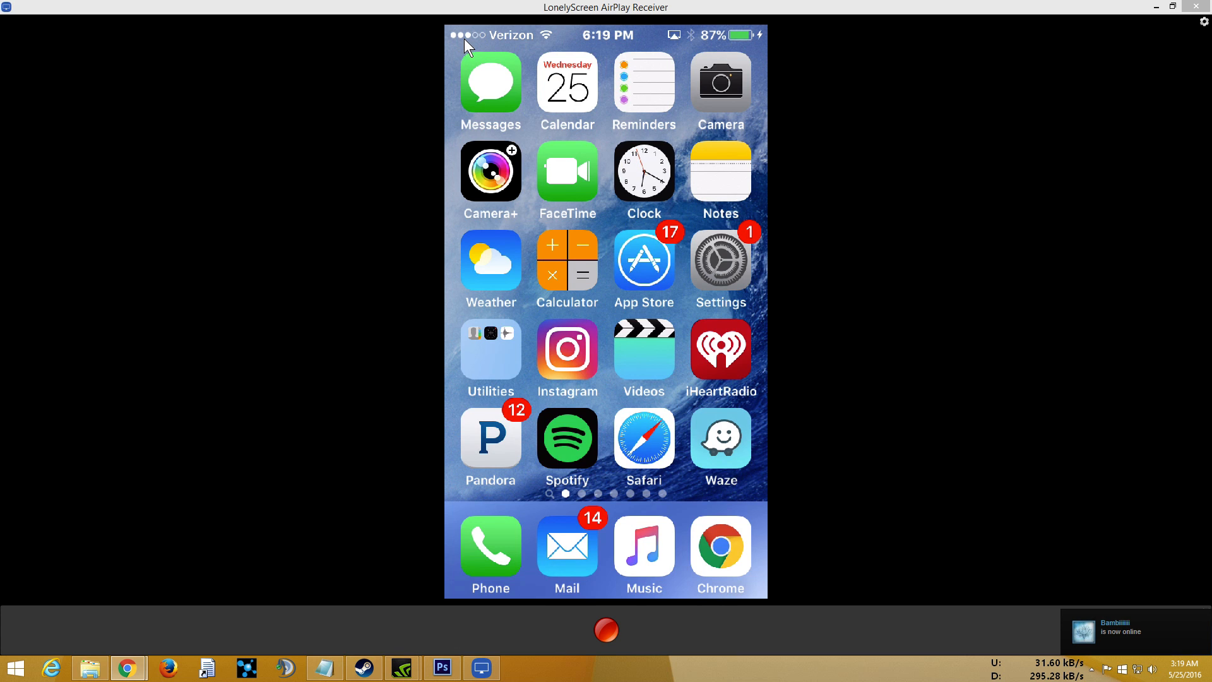
mouse_move(533, 15)
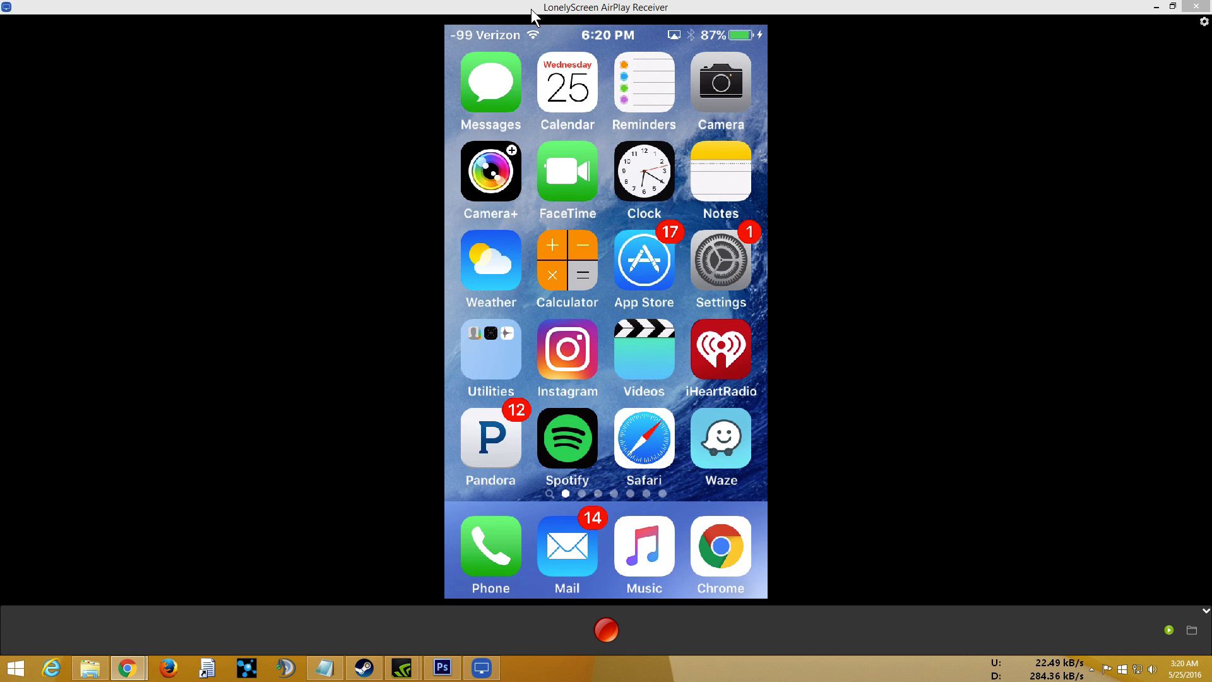
click(490, 547)
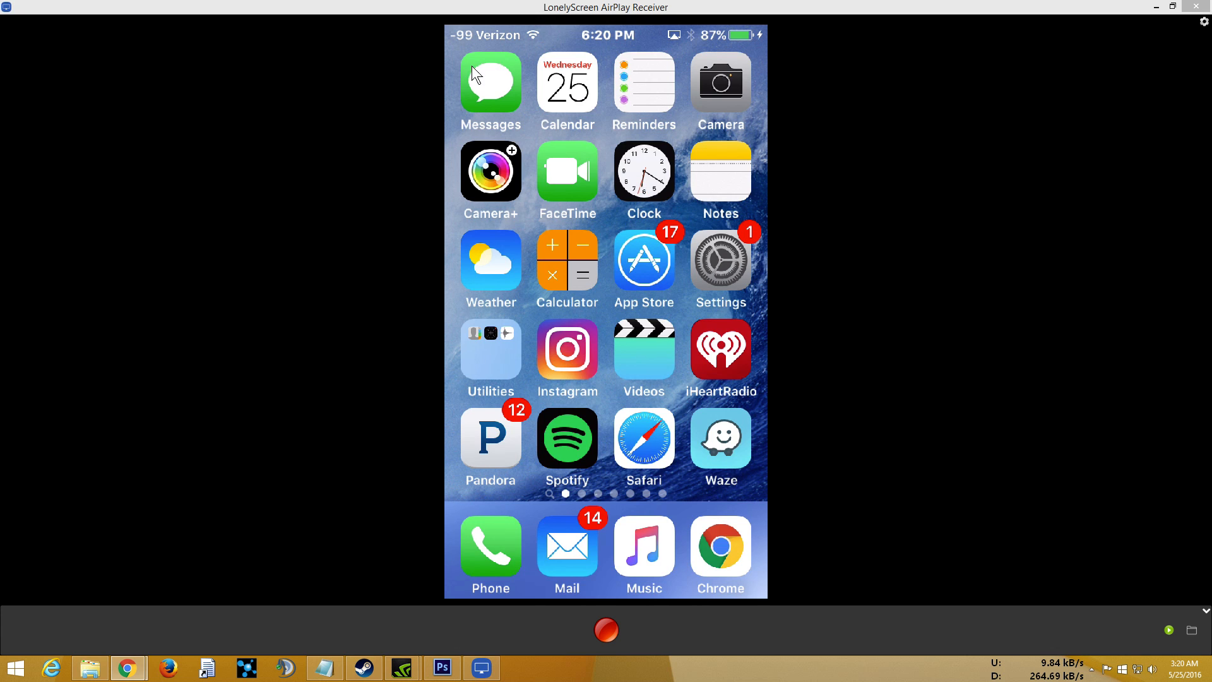
mouse_move(394, 129)
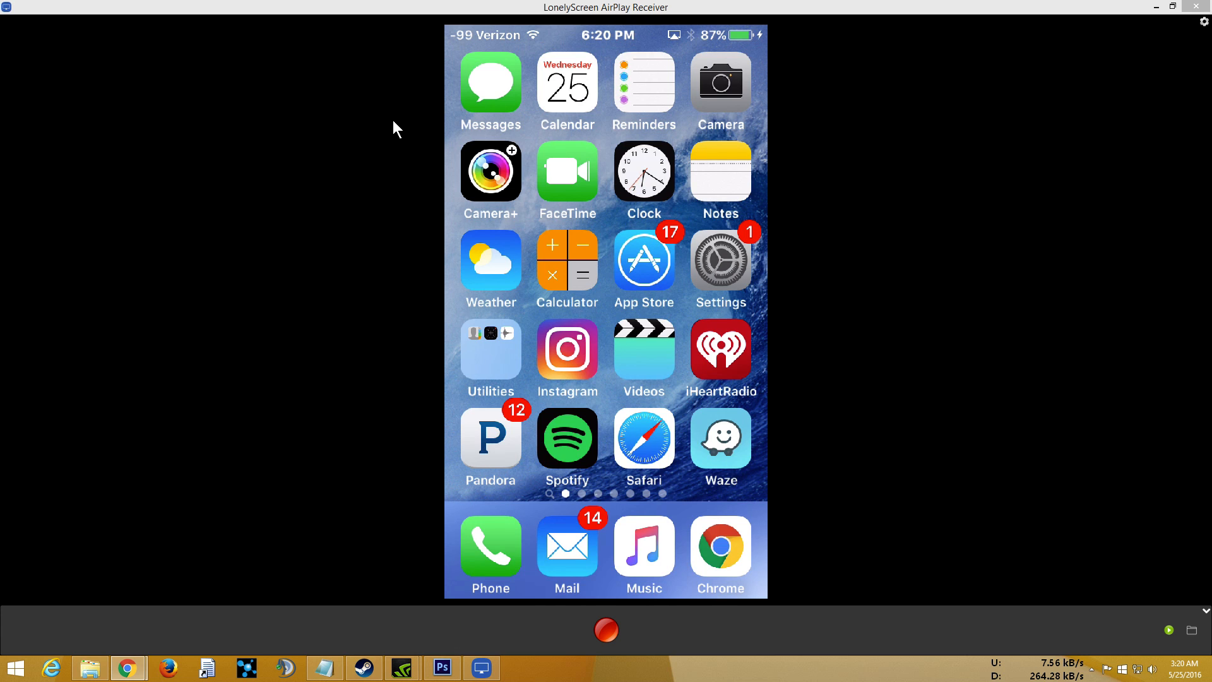
mouse_move(384, 125)
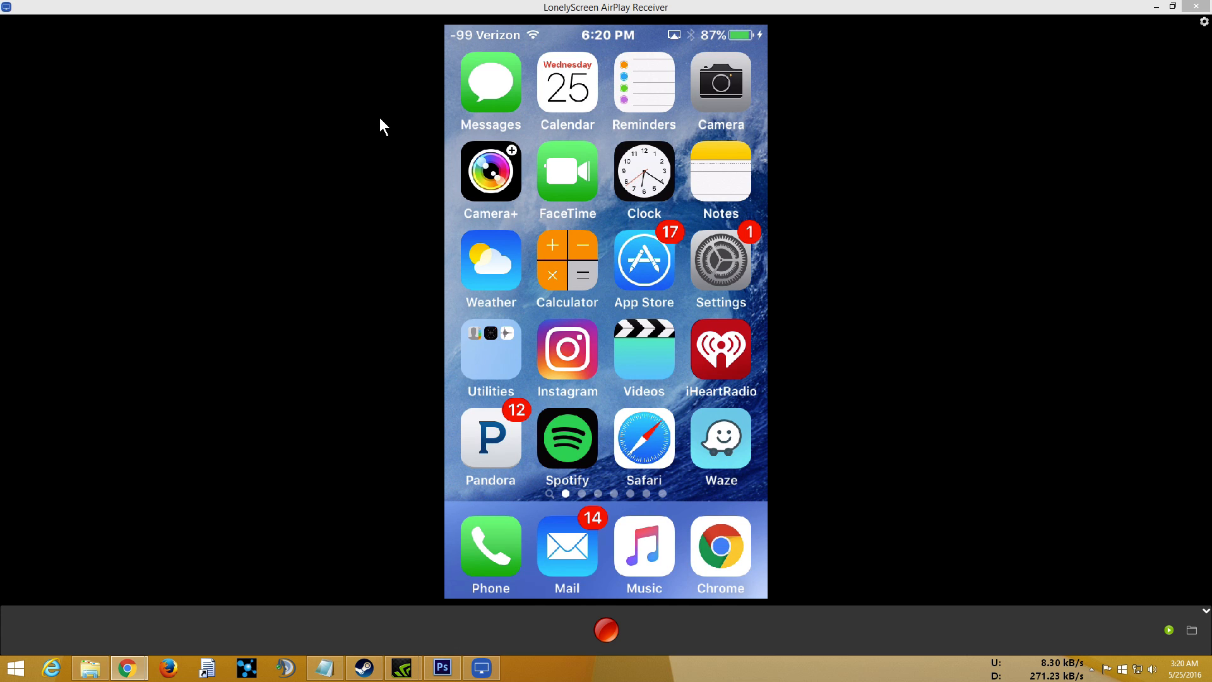
mouse_move(353, 170)
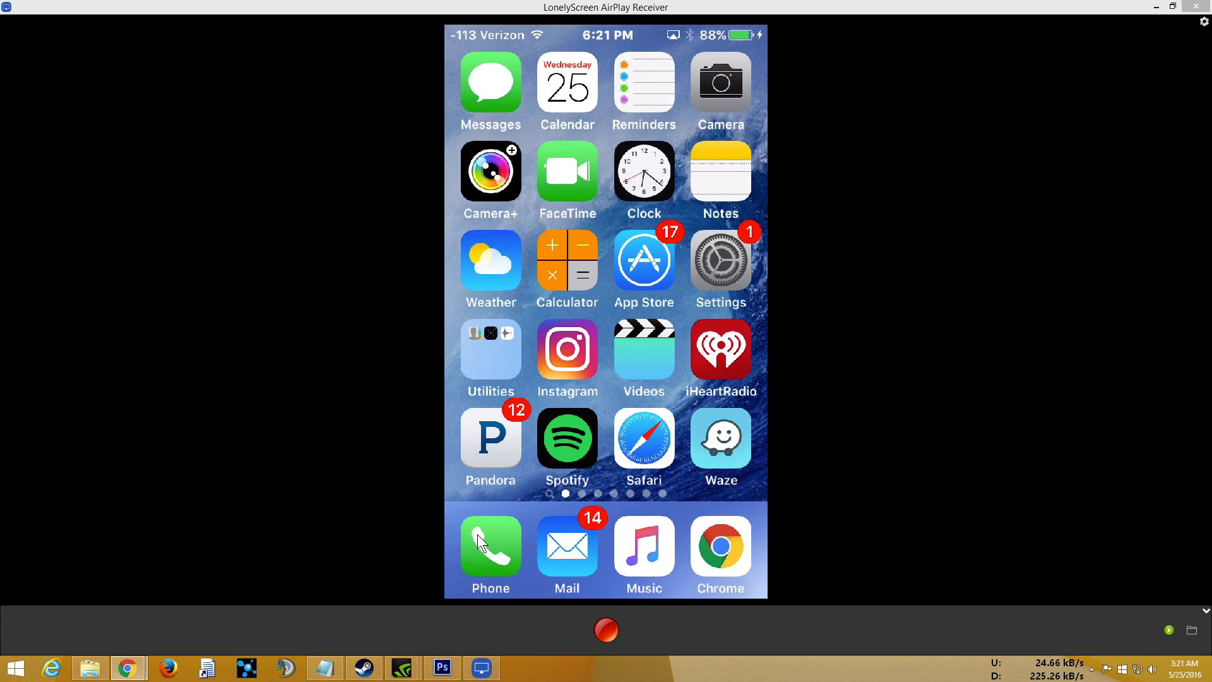
Reopen the dialer, re-enter *3001#12345#* and call it to restore the signal dots
click(490, 547)
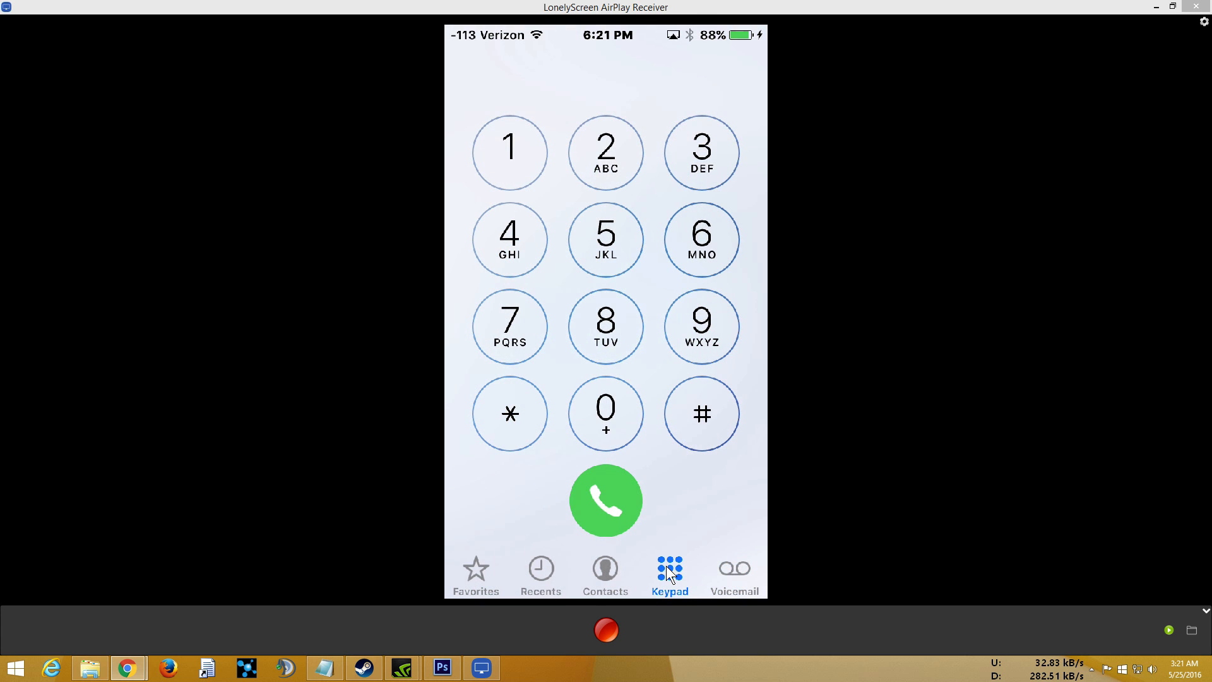
mouse_move(709, 543)
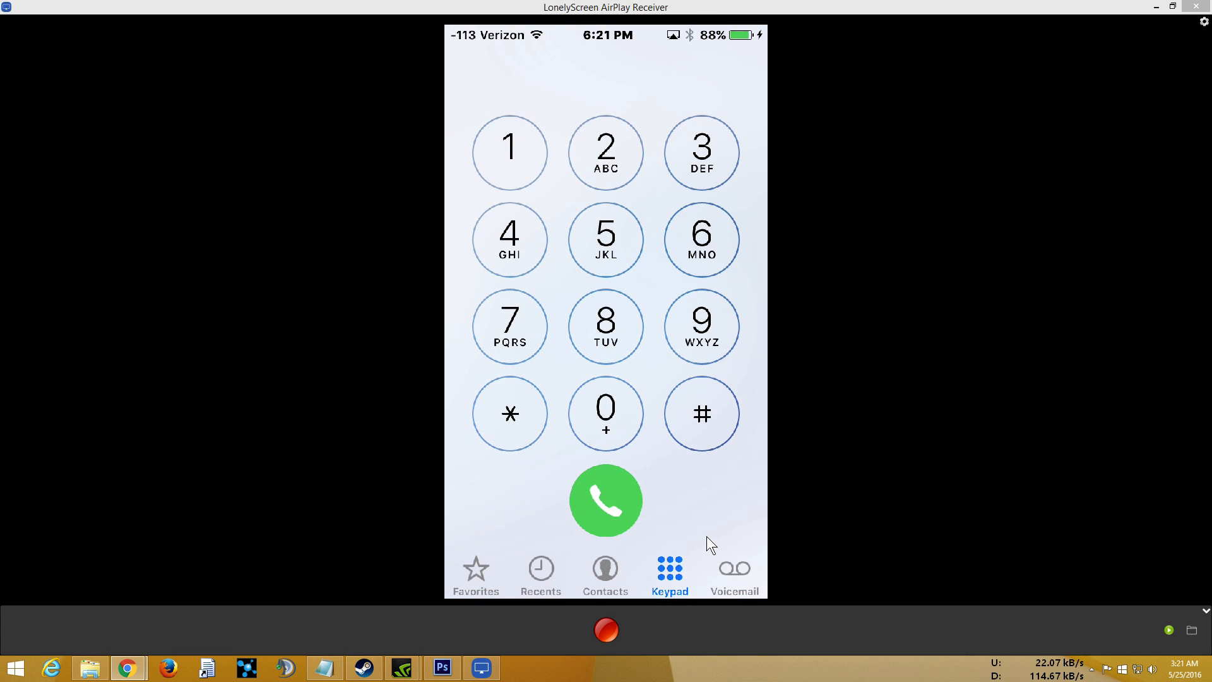
click(605, 413)
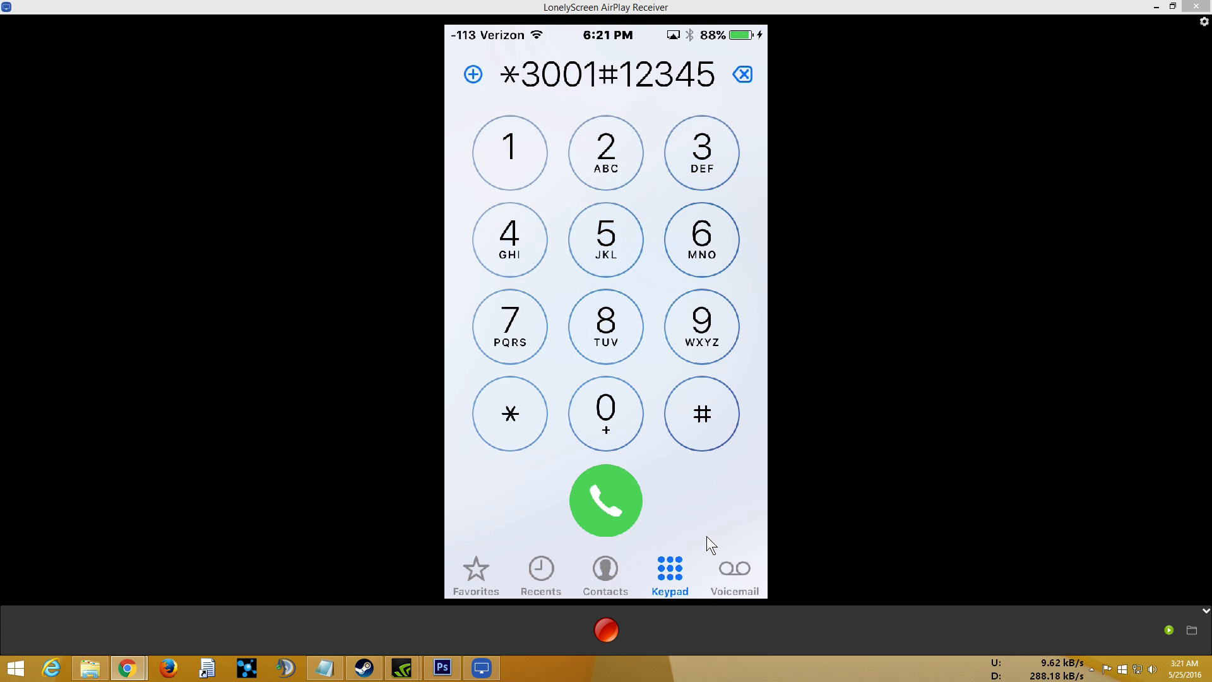
click(605, 500)
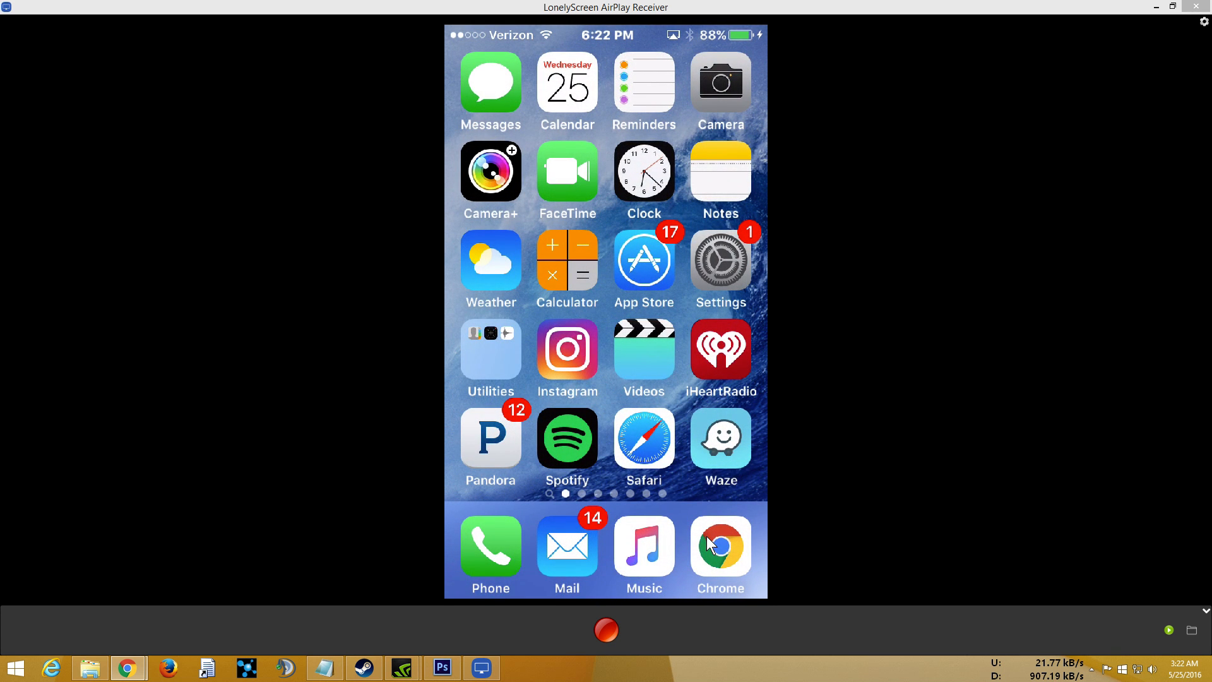
mouse_move(438, 39)
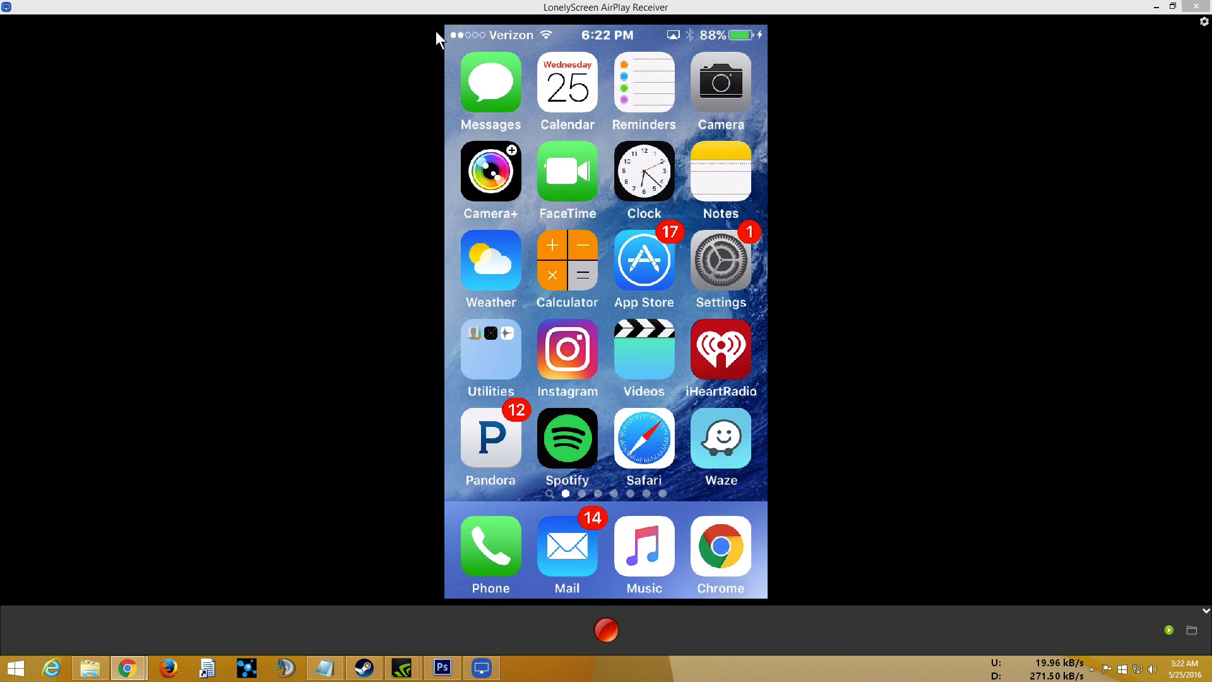